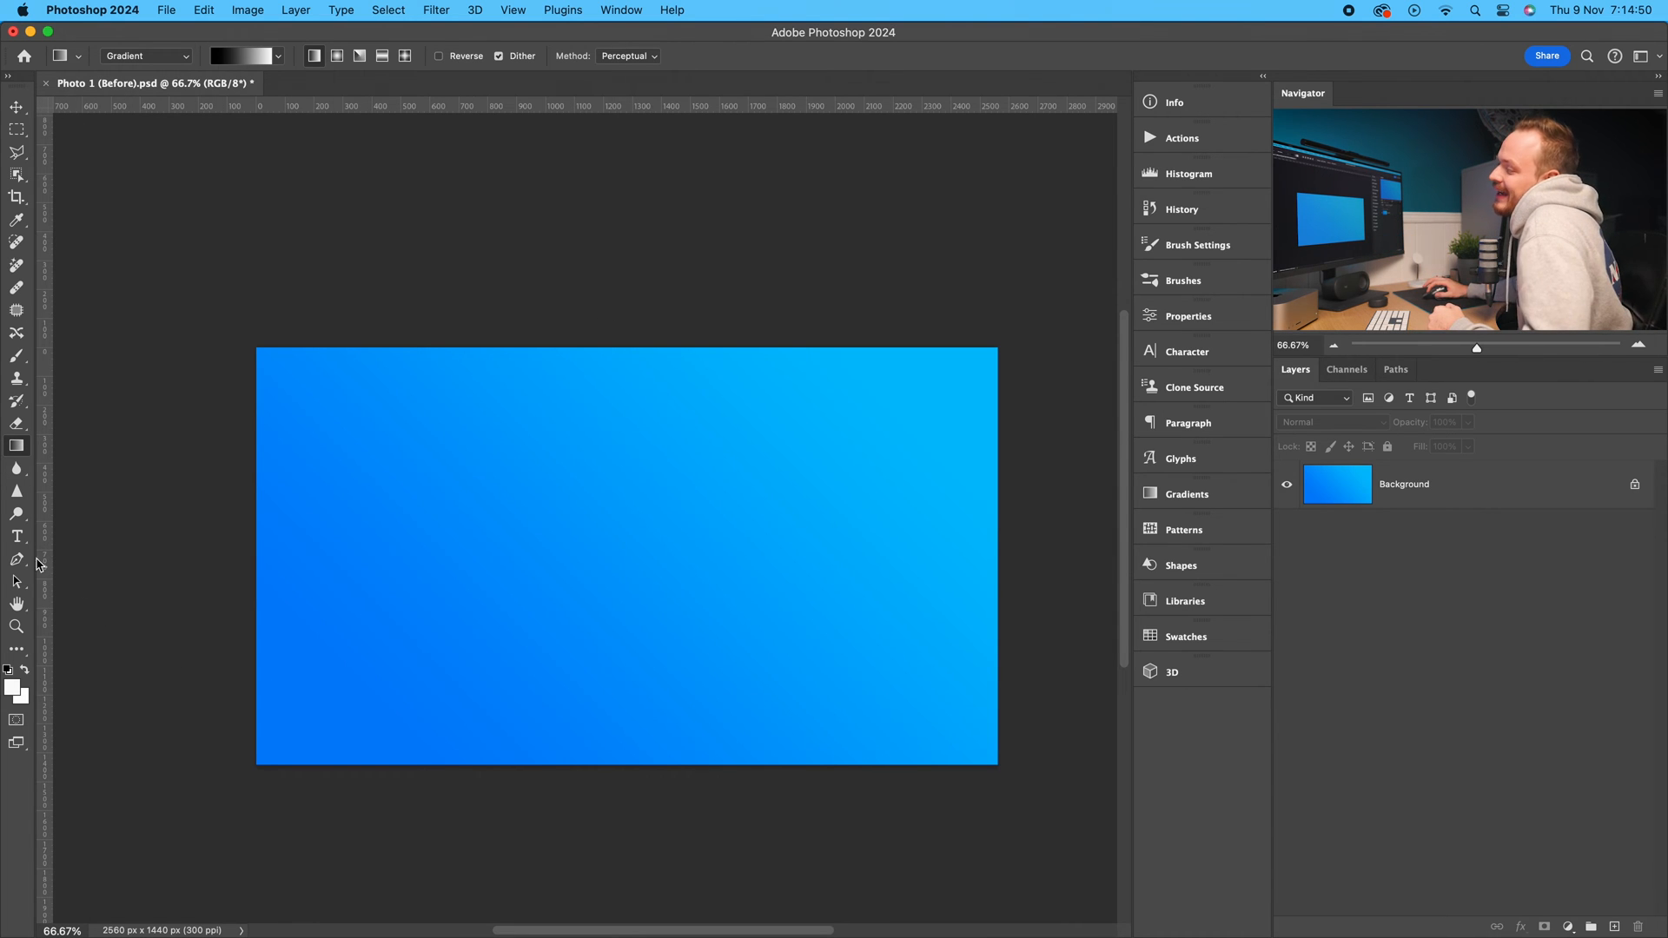
# - Type 'SHADOW' in white Gobold at the canvas centre and enter Free Transform (Cmd+T)
pyautogui.click(18, 536)
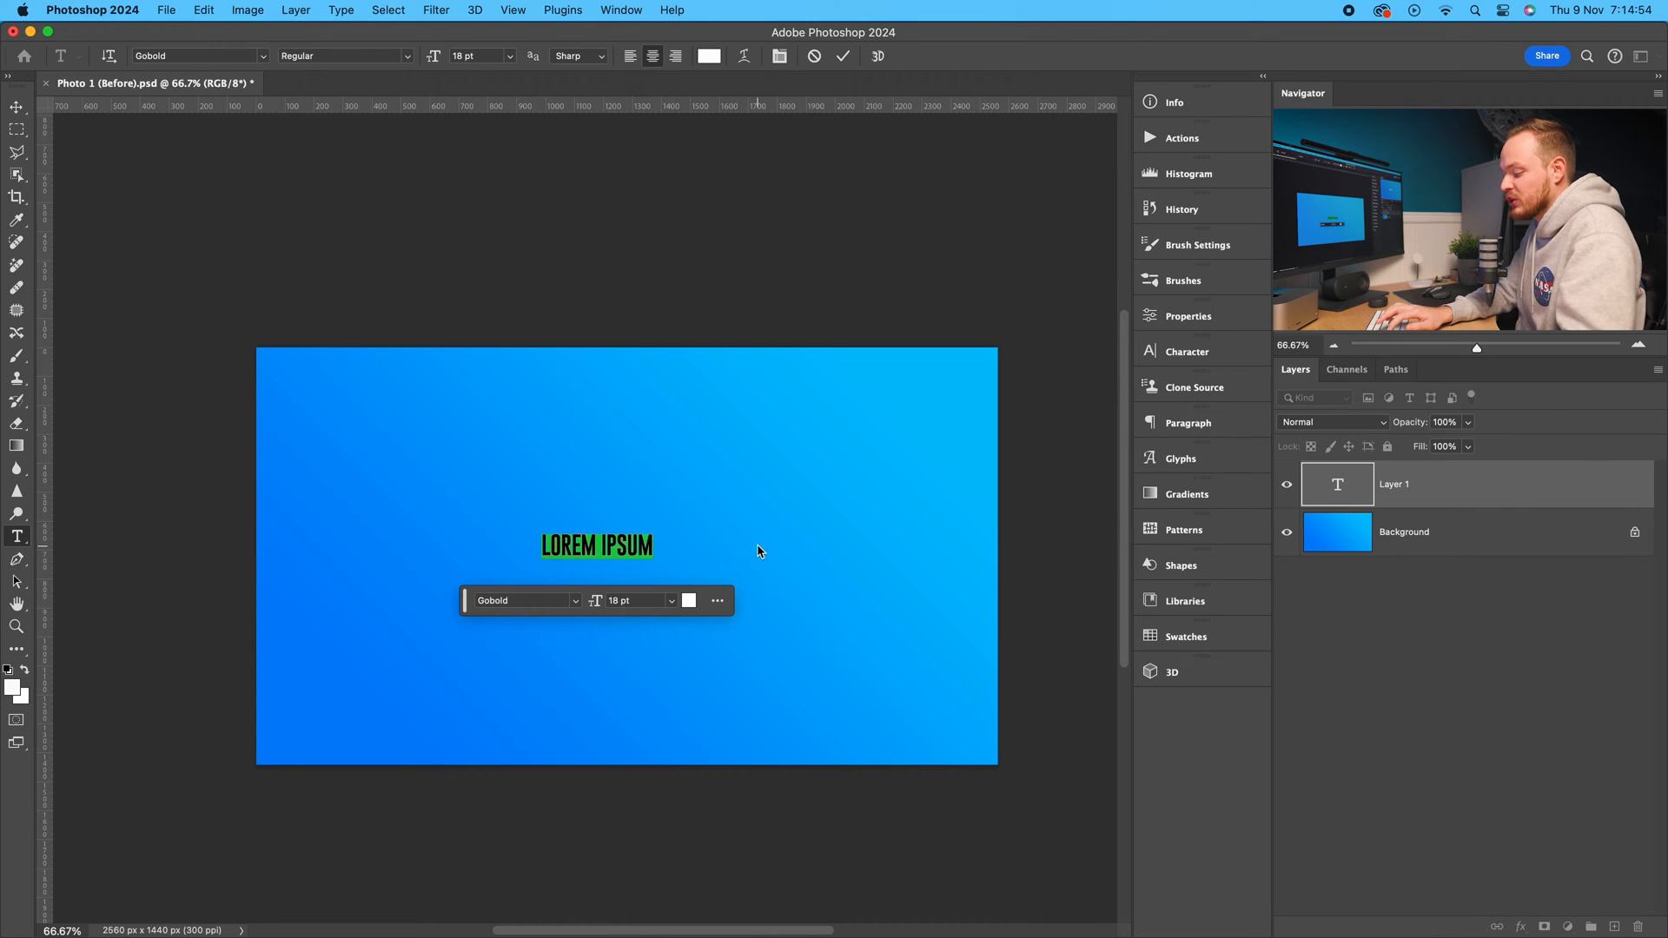
pyautogui.write('SHADOW')
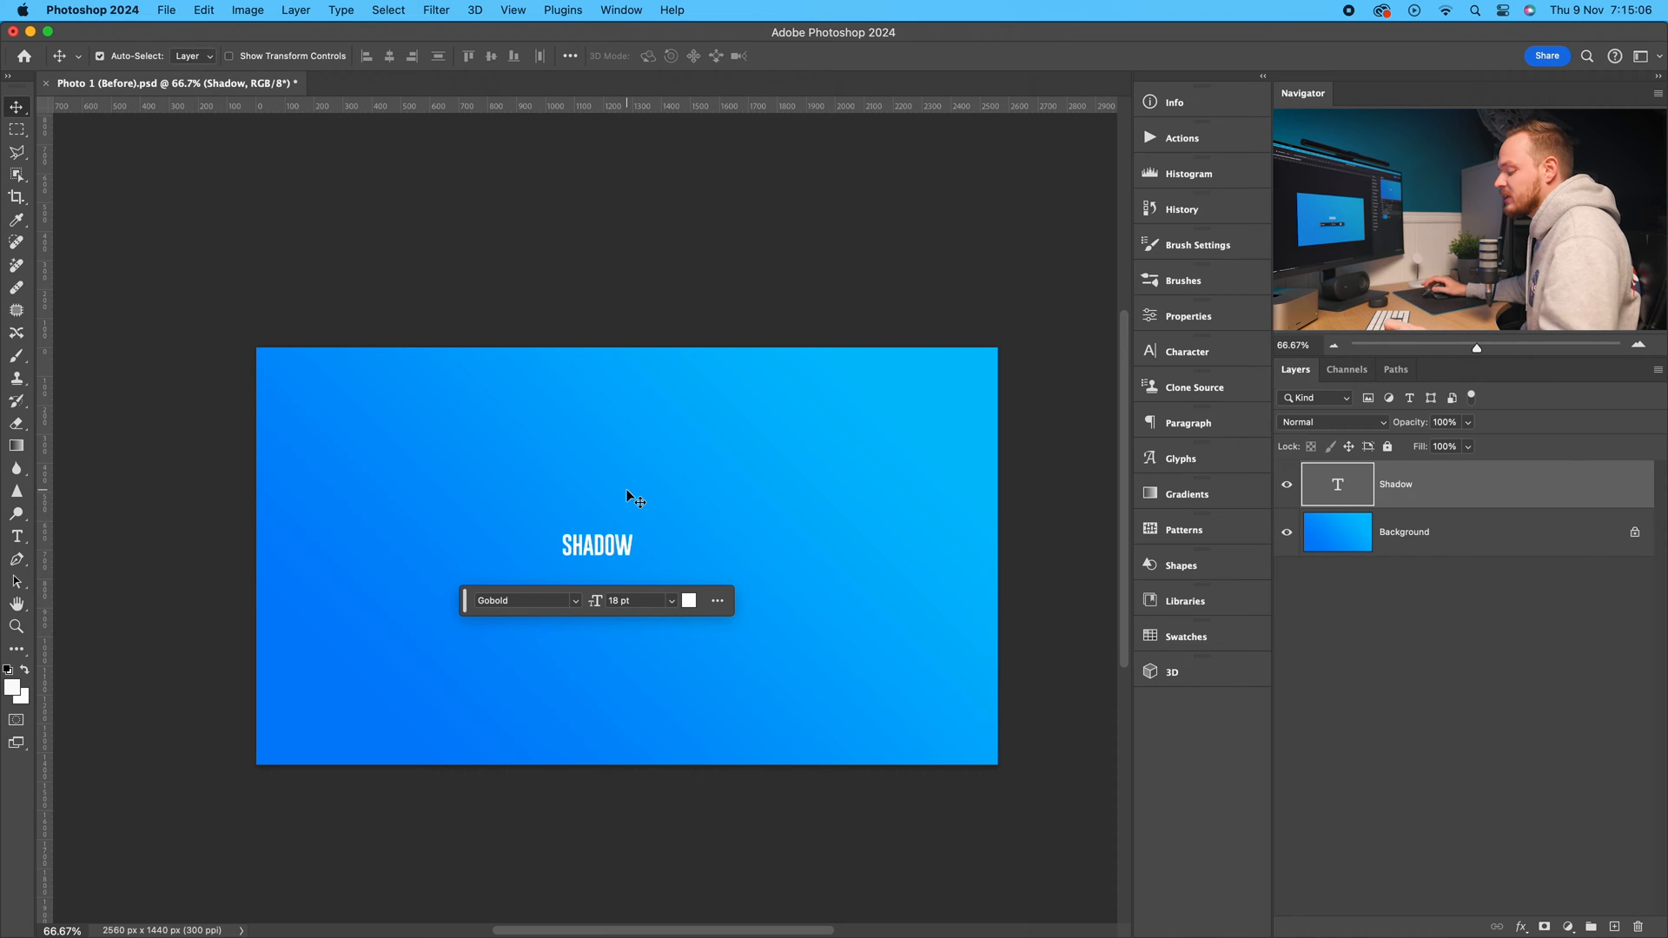
pyautogui.press('cmd+t')
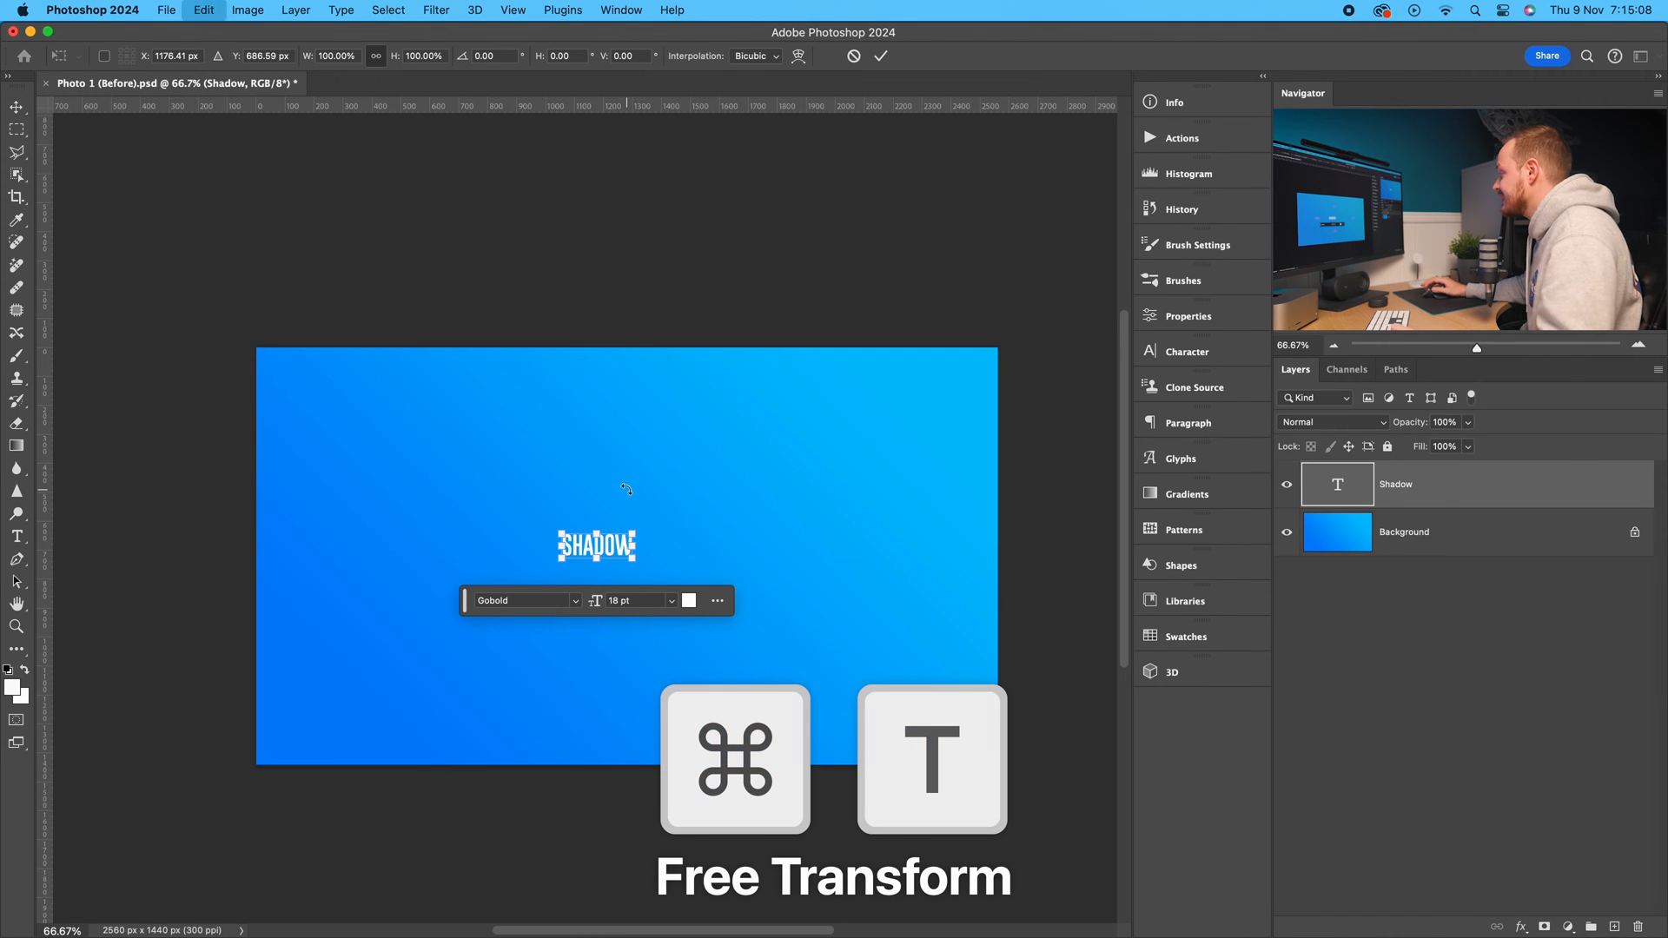